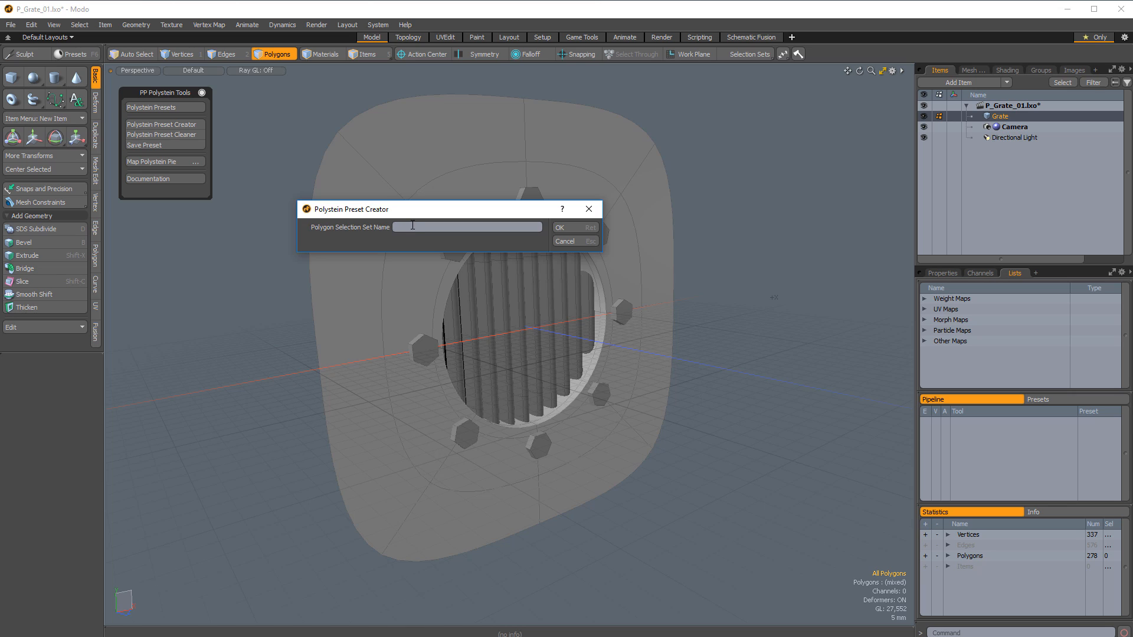
Prep the grate in Polystein Preset Creator with selection set 'pp_grate' and the standard type
{"action": "type", "text": "pp_grate"}
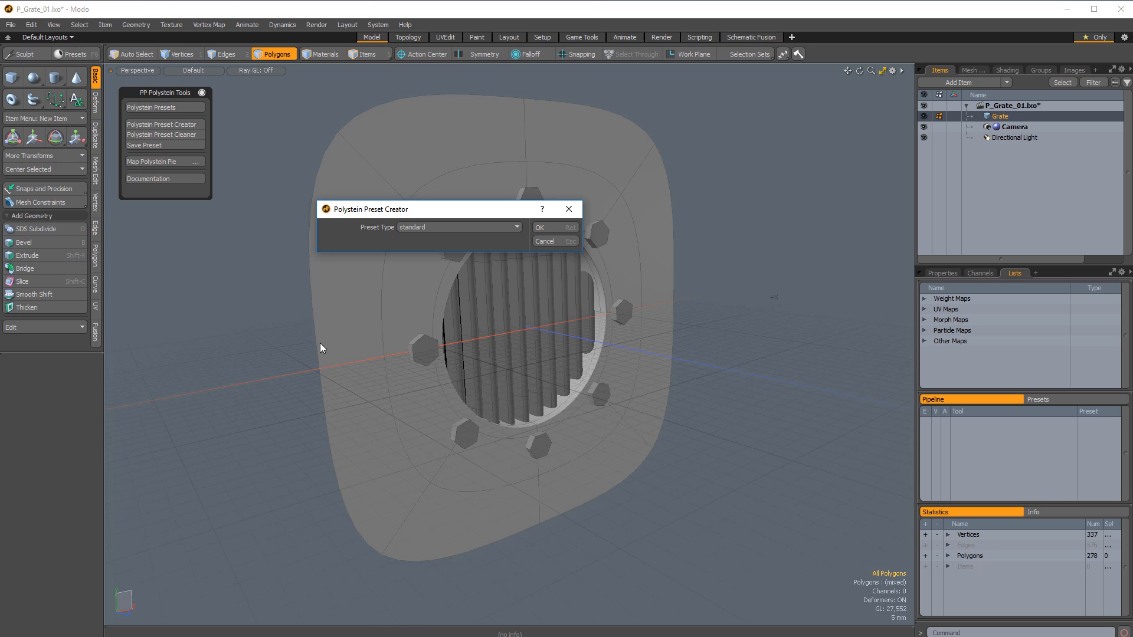
{"action": "mouse_move", "coordinate": [518, 243]}
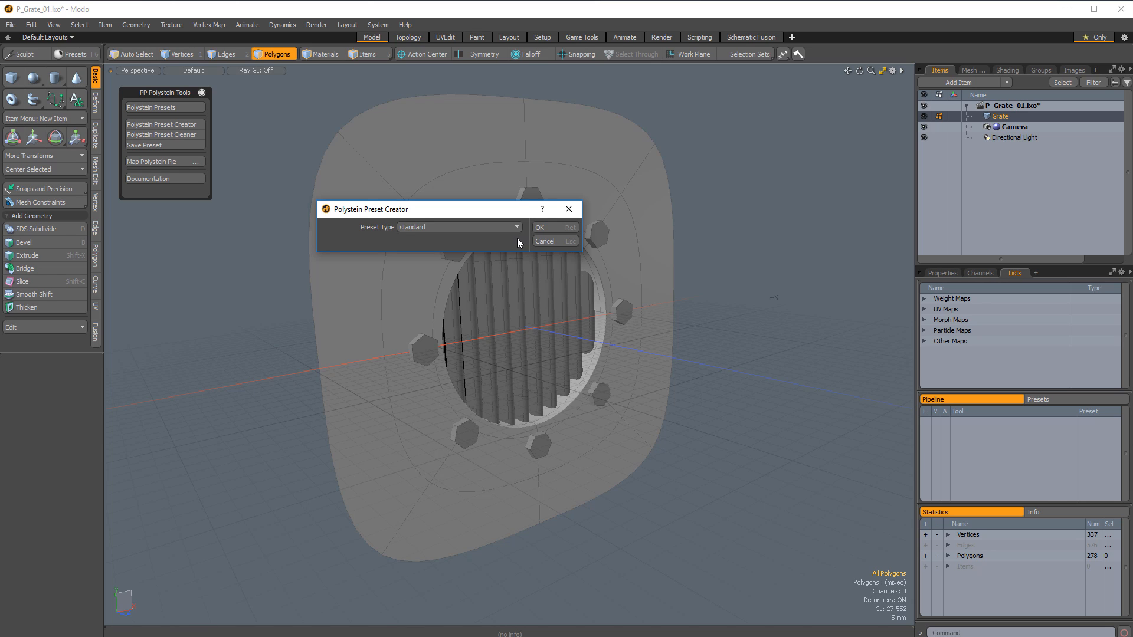
{"action": "left_click", "coordinate": [459, 226]}
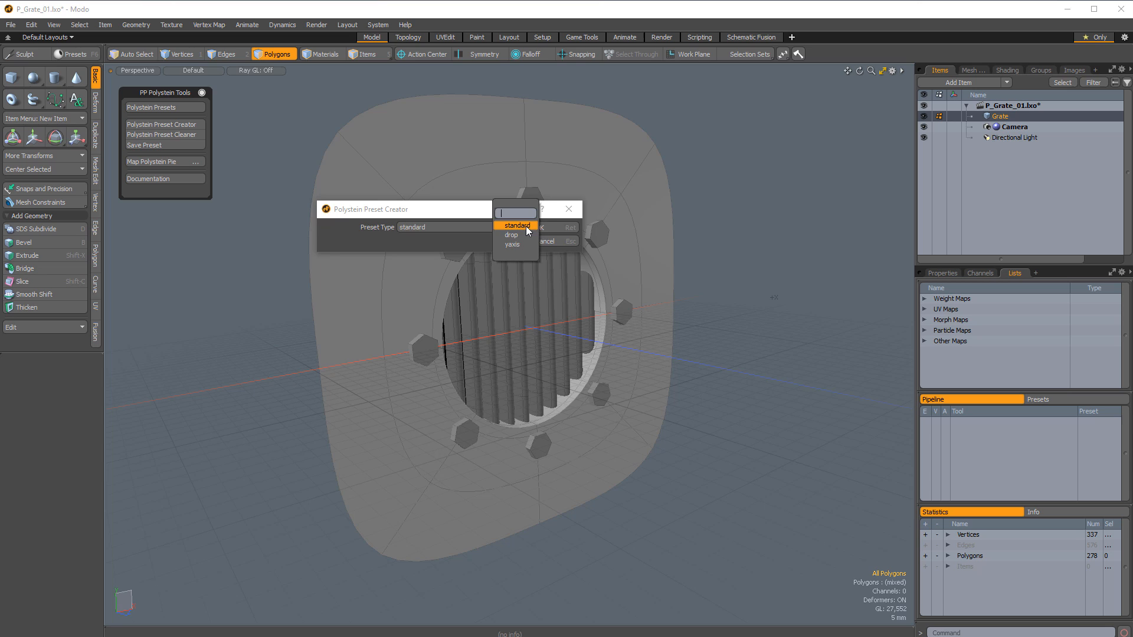
{"action": "left_click", "coordinate": [517, 227]}
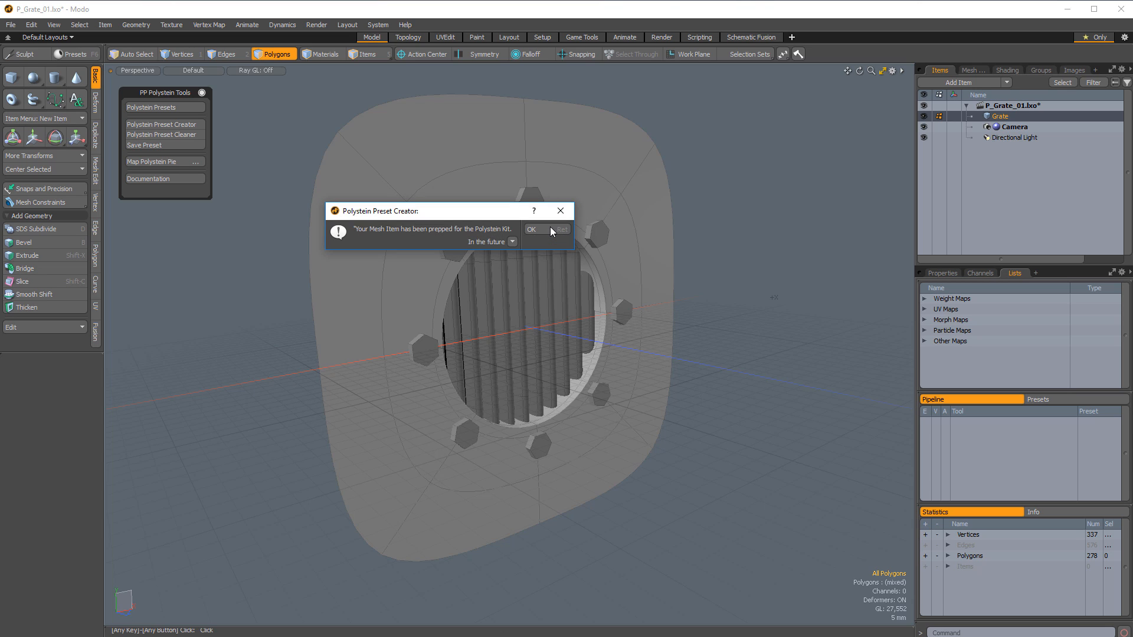
{"action": "left_click", "coordinate": [532, 229]}
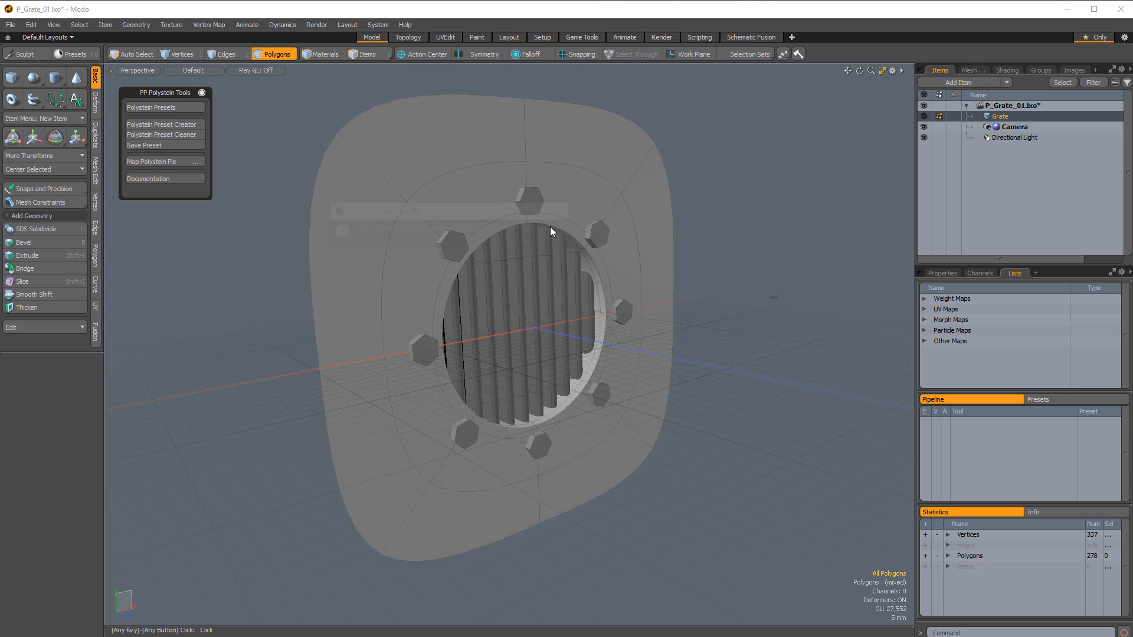
{"action": "mouse_move", "coordinate": [176, 145]}
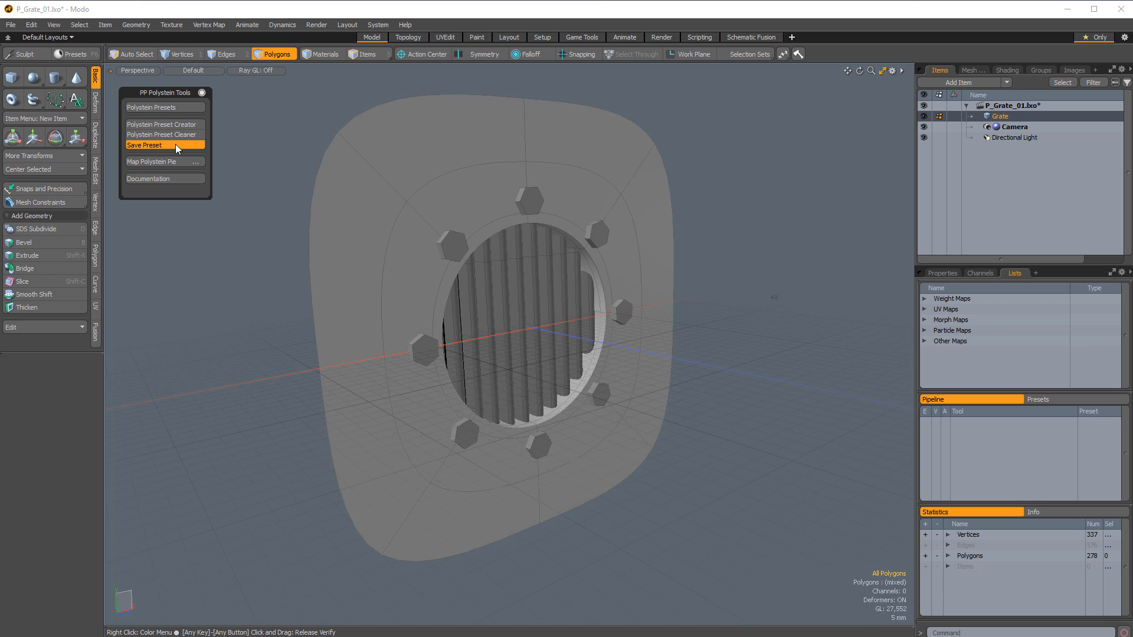
Save the grate as a mesh preset named 'pp_grate_01'
{"action": "left_click", "coordinate": [145, 144]}
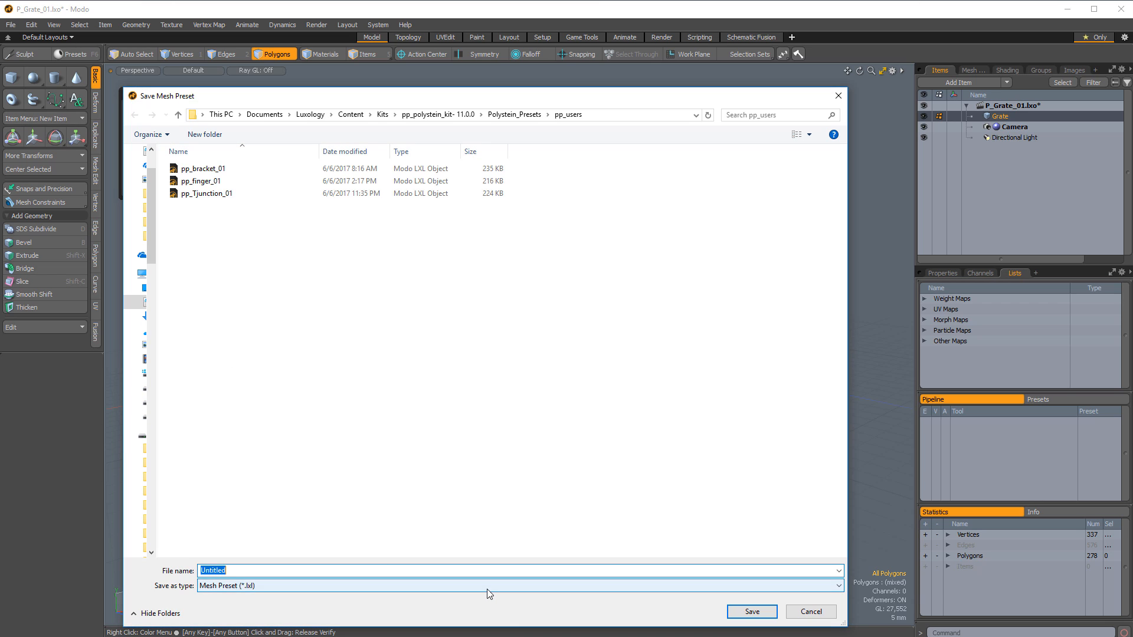
{"action": "type", "text": "pp_grate_01"}
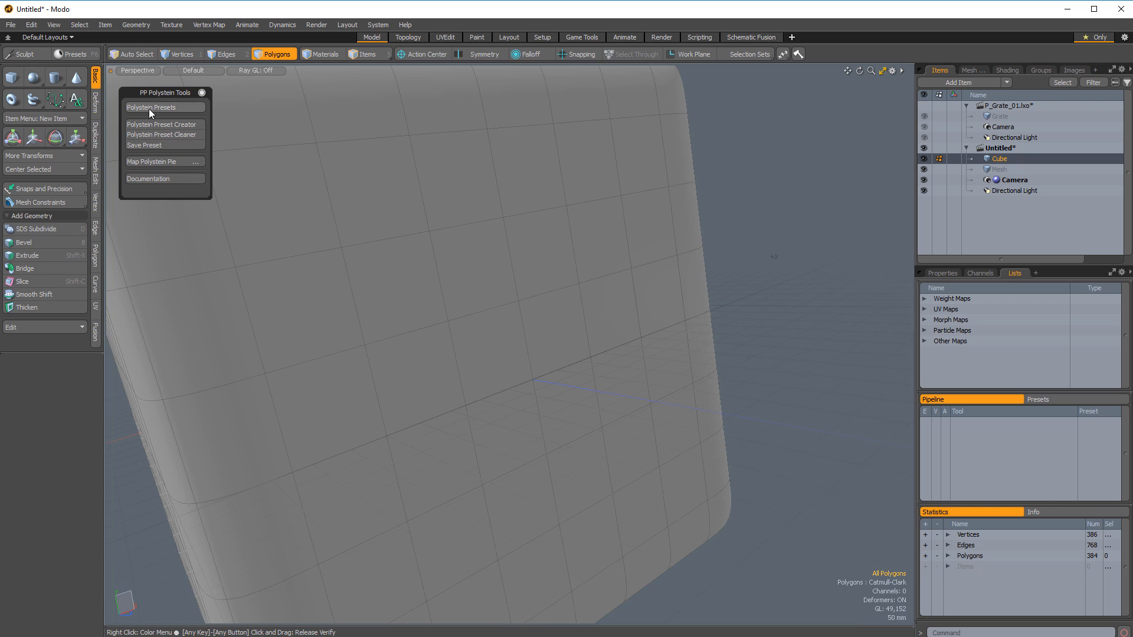
Apply the pp_grate_01 preset onto a four-face patch of the cube and frame it
{"action": "left_click", "coordinate": [152, 107]}
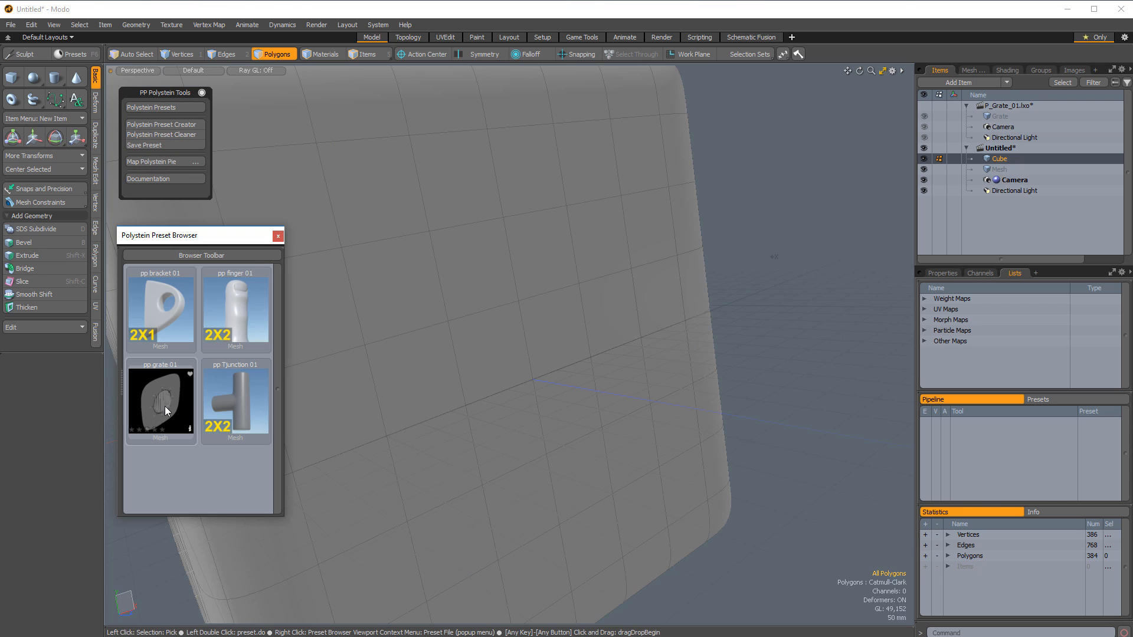
{"action": "left_click", "coordinate": [160, 400]}
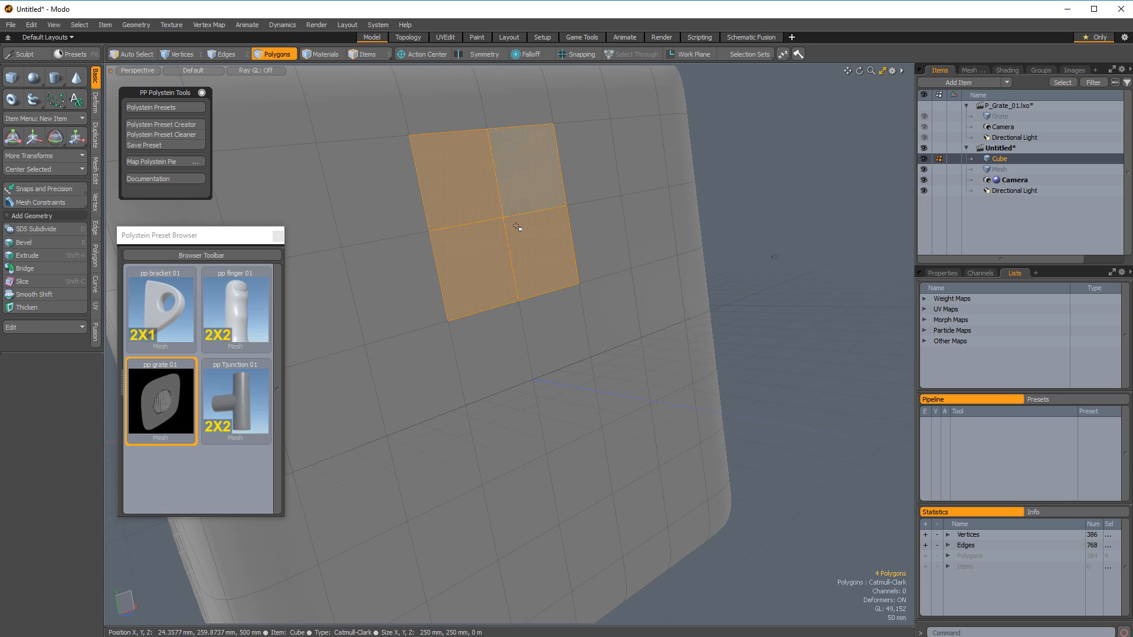
{"action": "key", "text": "shift+f"}
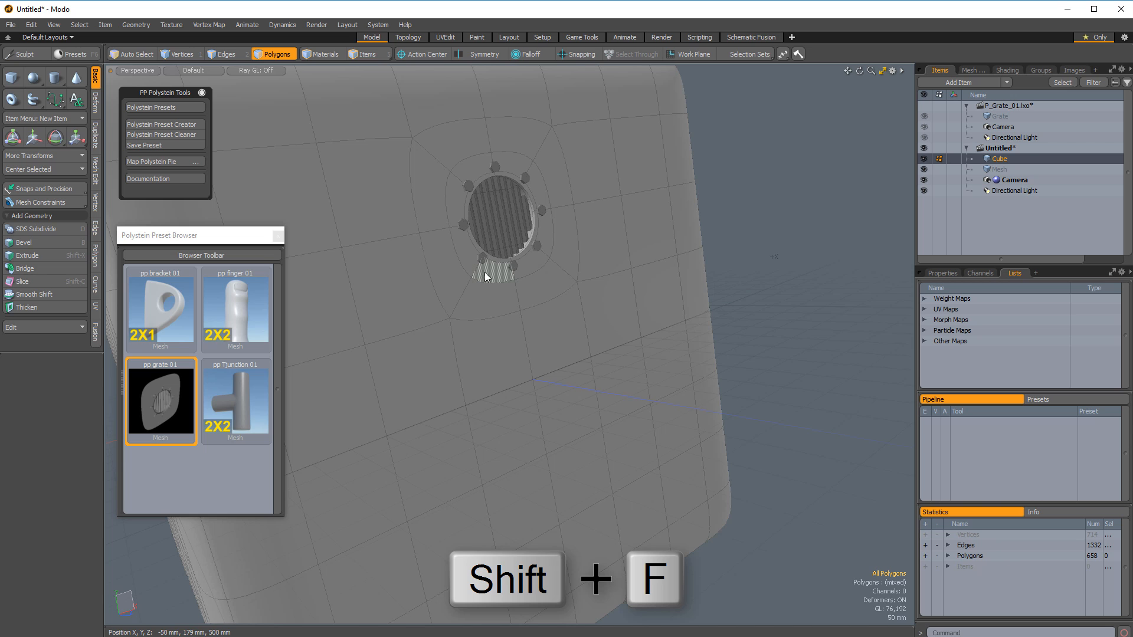
{"action": "double_click", "coordinate": [160, 401]}
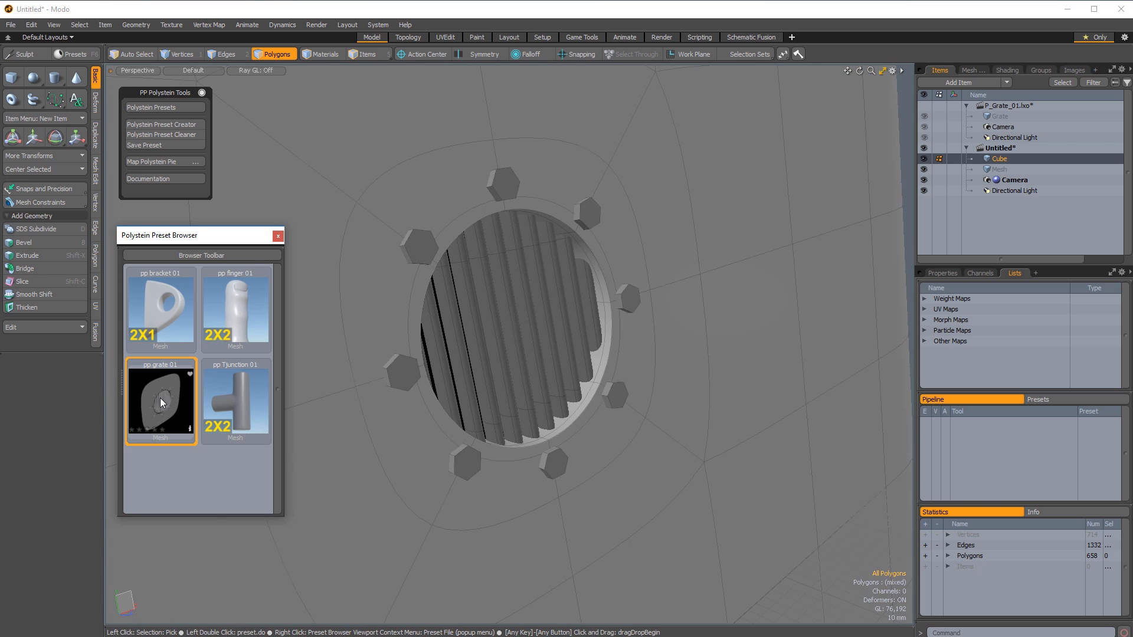
Choose Replace Icon with Image File for the grate preset and pick the pp_Grate_01 thumbnail
{"action": "right_click", "coordinate": [161, 401]}
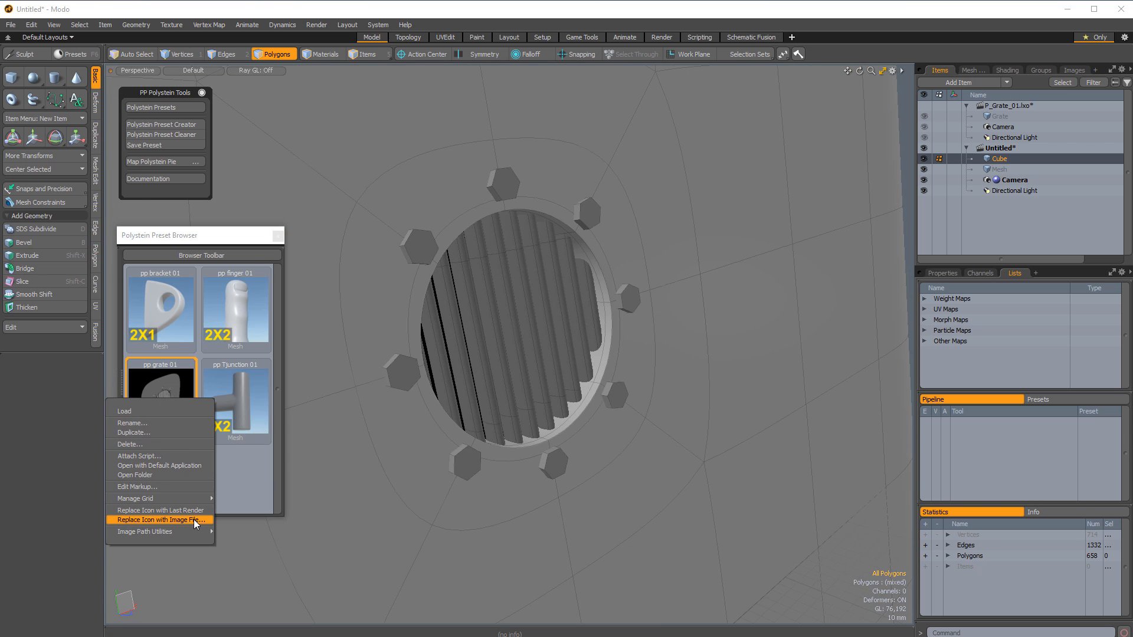
{"action": "left_click", "coordinate": [158, 519]}
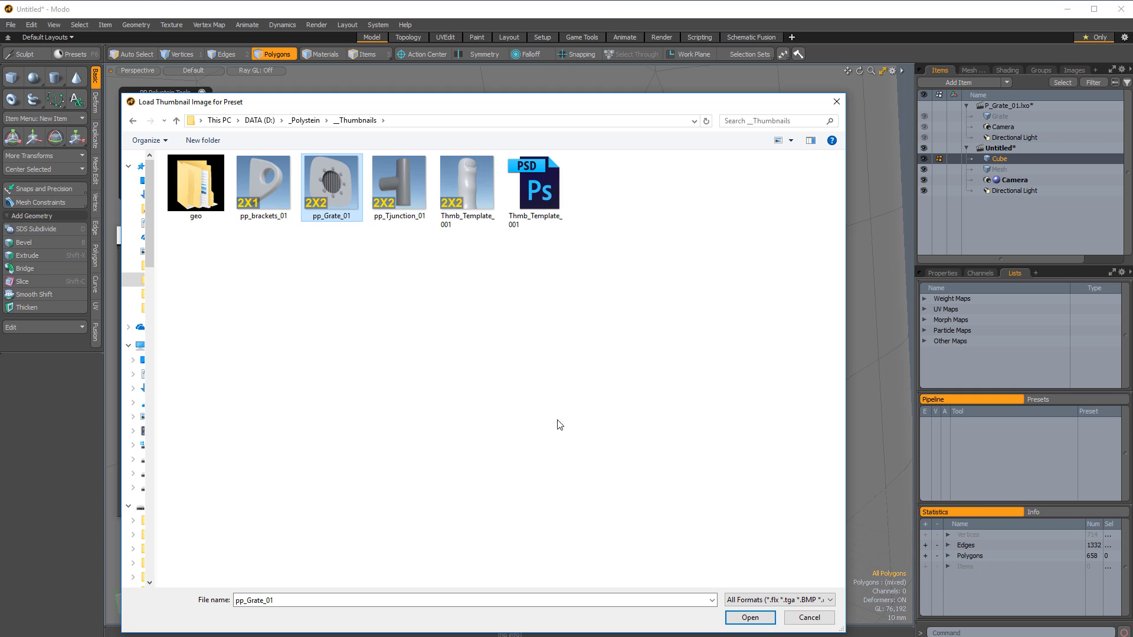